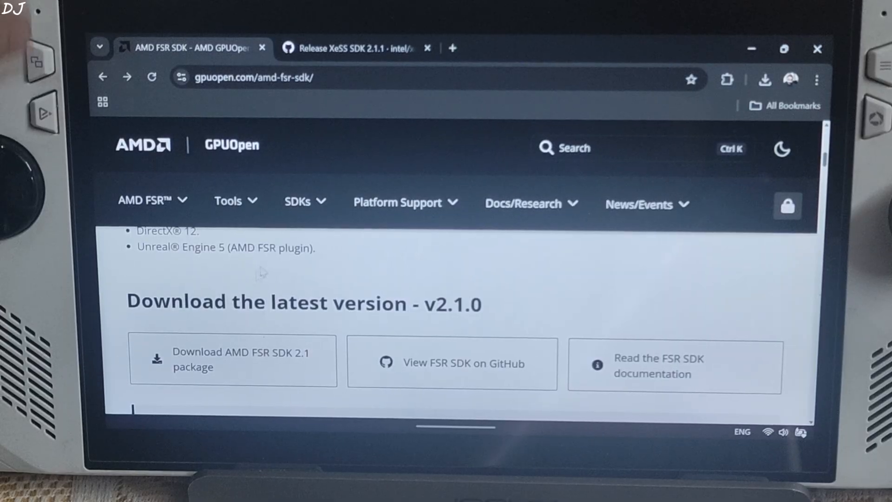
{"action": "mouse_move", "coordinate": [281, 372]}
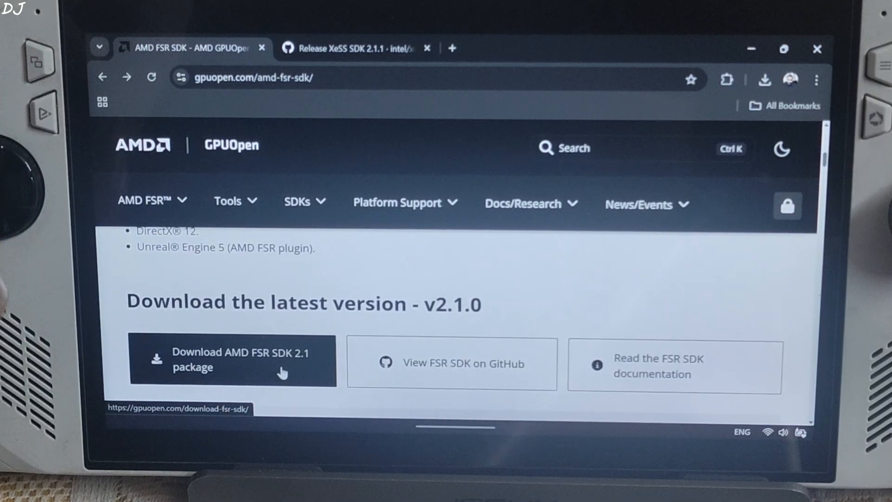
{"action": "mouse_move", "coordinate": [360, 355]}
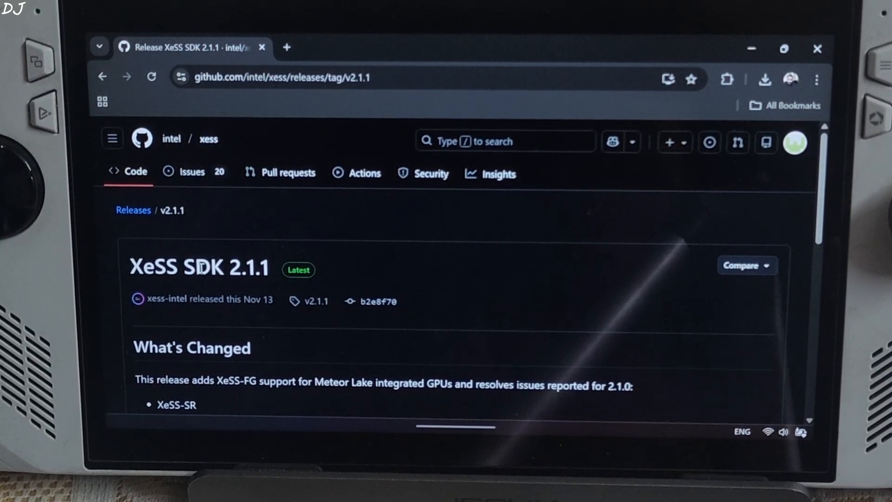
- Scroll down through the XeSS release notes page
{"action": "scroll", "scroll_direction": "down", "scroll_amount": 3}
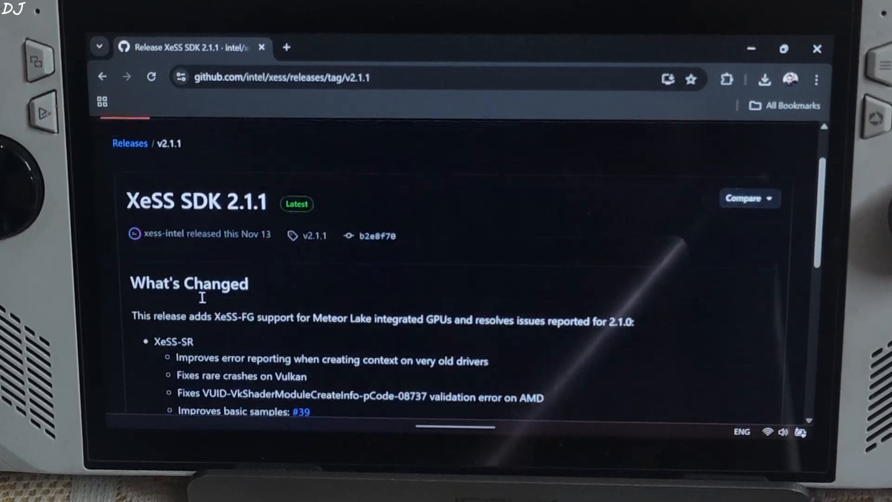
{"action": "scroll", "scroll_direction": "down", "scroll_amount": 3}
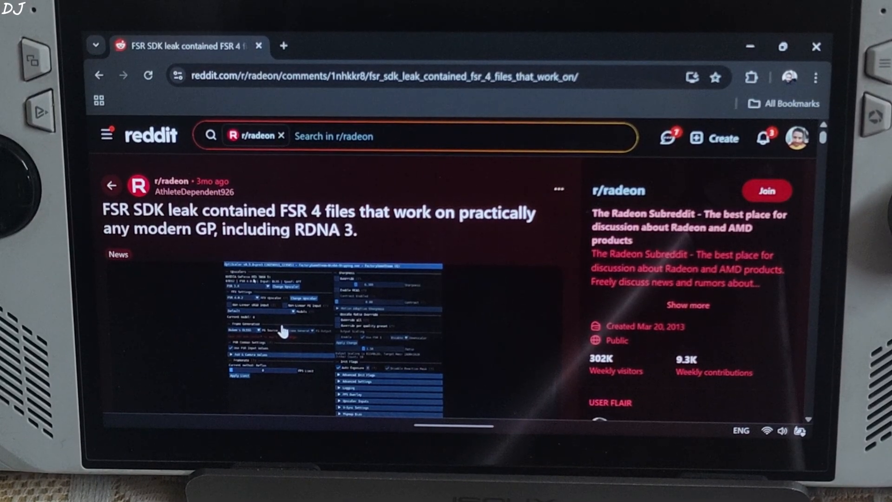
- Follow the Reddit post's gofile.io link to the leaked FSR 4 files
{"action": "scroll", "scroll_direction": "down", "scroll_amount": 3}
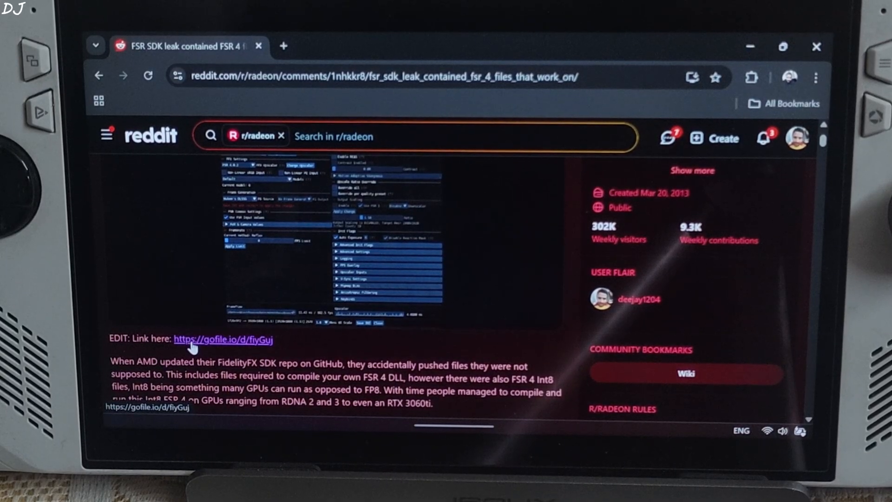
{"action": "left_click", "coordinate": [222, 339]}
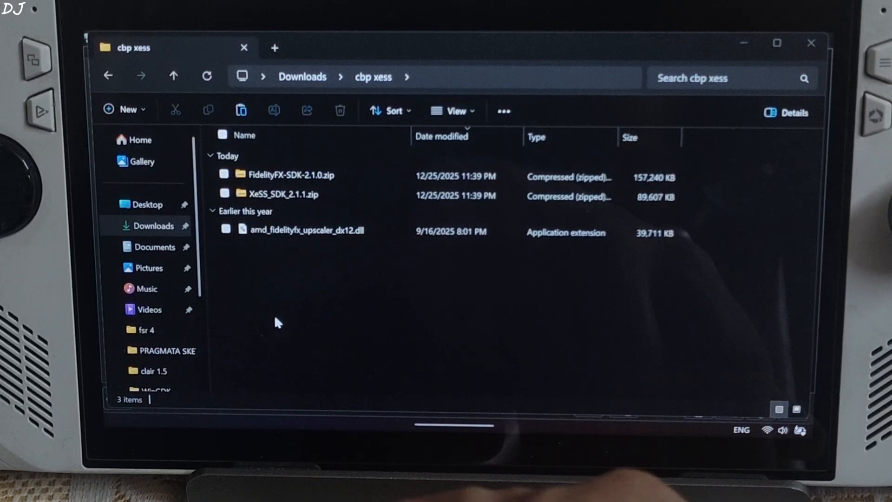
- Inside XeSS_SDK_2.1.1.zip's bin folder, select libxess_fg.dll and libxess.dll for copying
{"action": "left_click", "coordinate": [282, 194]}
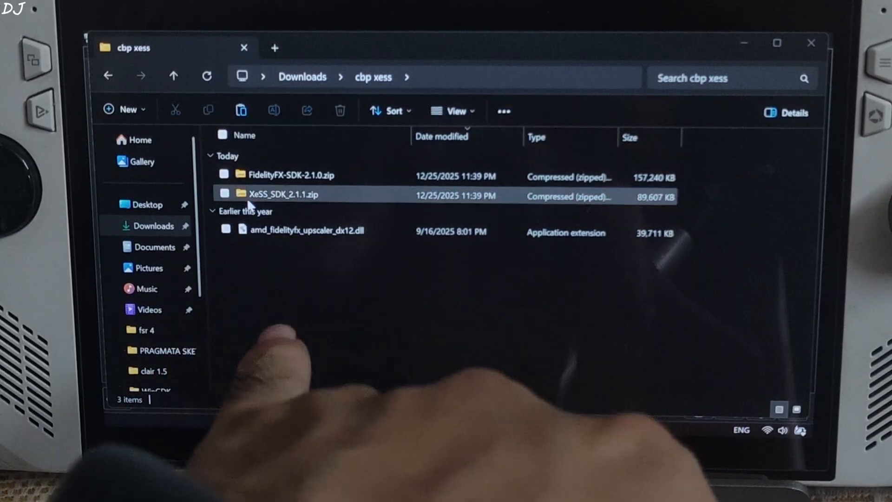
{"action": "double_click", "coordinate": [282, 194]}
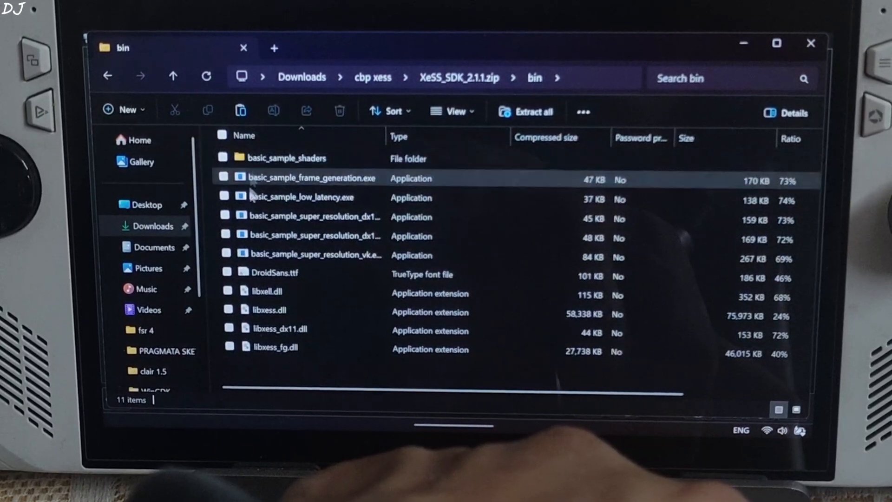
{"action": "left_click", "coordinate": [276, 346]}
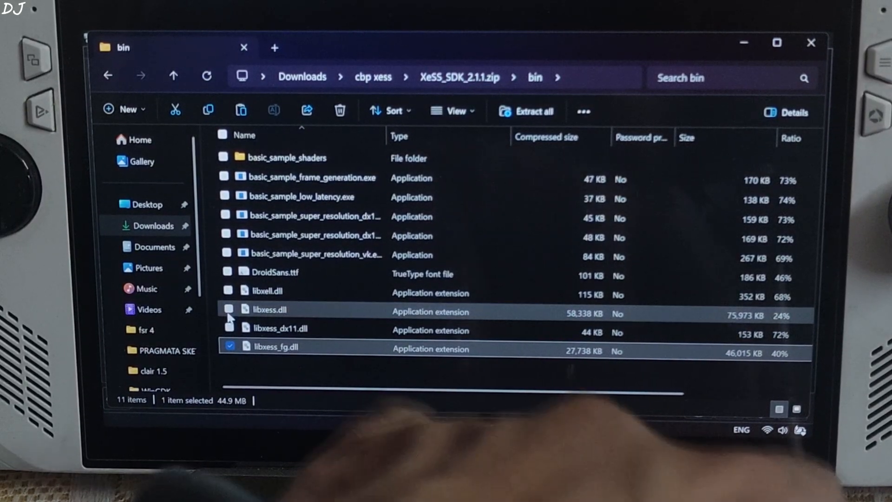
{"action": "left_click", "coordinate": [269, 312]}
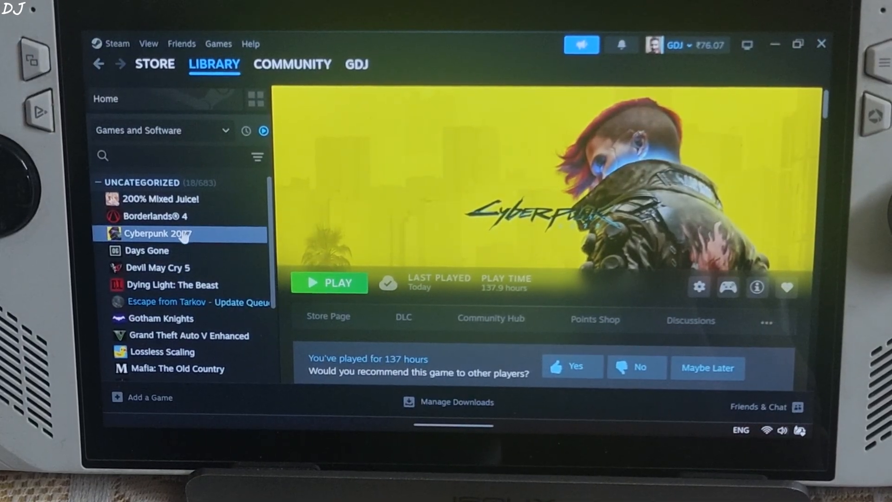
- Browse Cyberpunk 2077's local files via Manage > Browse local files
{"action": "right_click", "coordinate": [153, 233]}
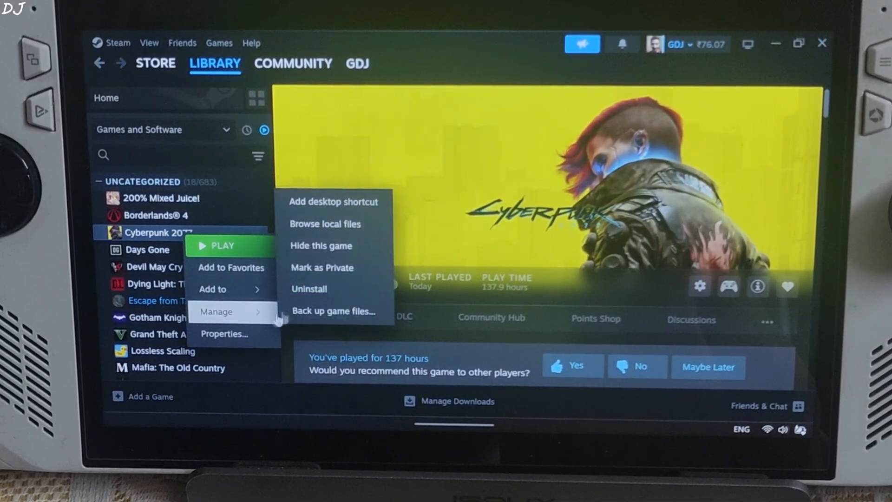
{"action": "left_click", "coordinate": [325, 224]}
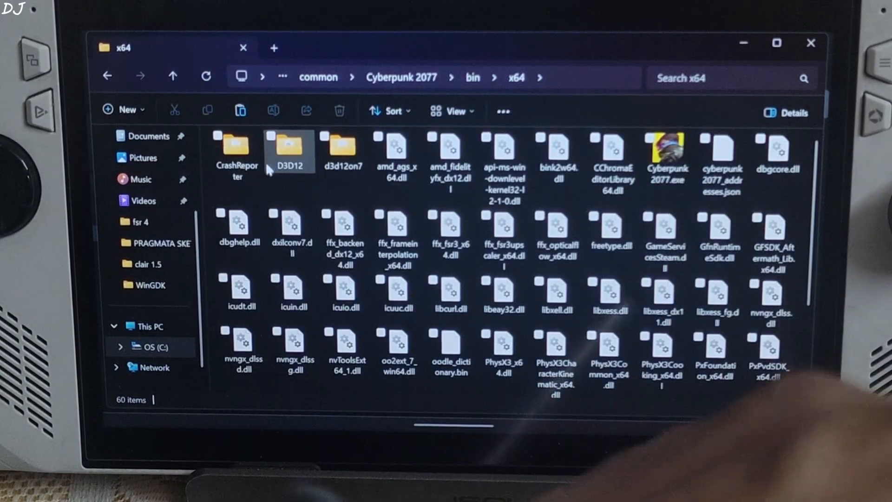
- Paste the XeSS DLLs into bin x64, replacing existing files, then return to cbp xess
{"action": "right_click", "coordinate": [301, 159]}
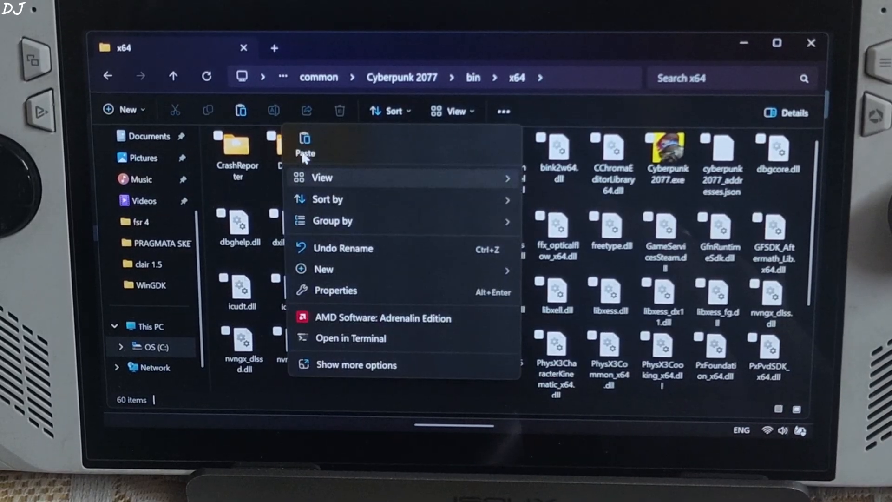
{"action": "left_click", "coordinate": [304, 143]}
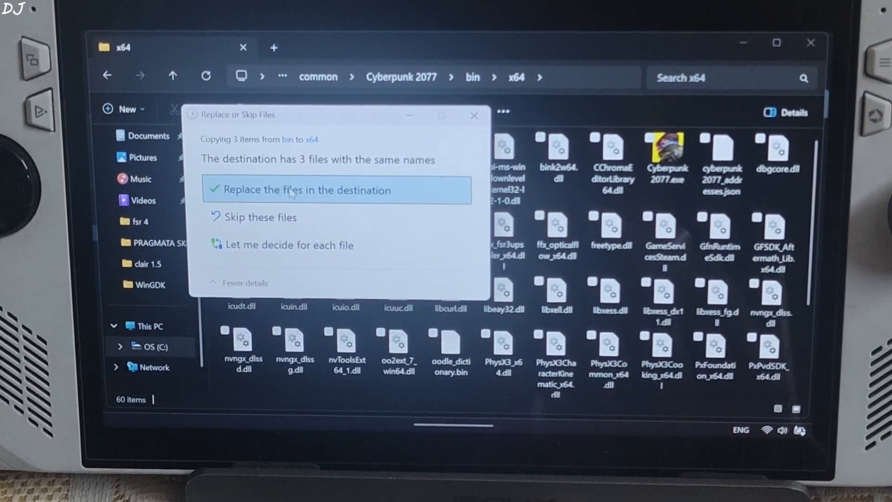
{"action": "left_click", "coordinate": [309, 190]}
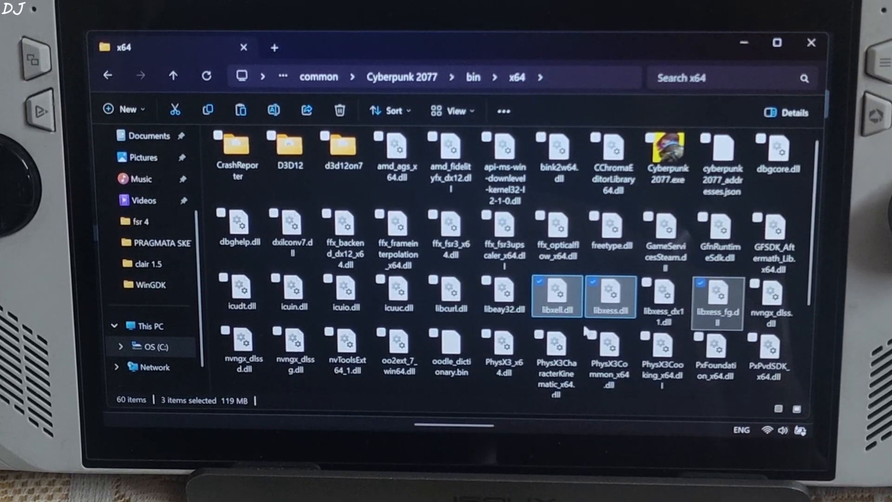
{"action": "left_click", "coordinate": [279, 35]}
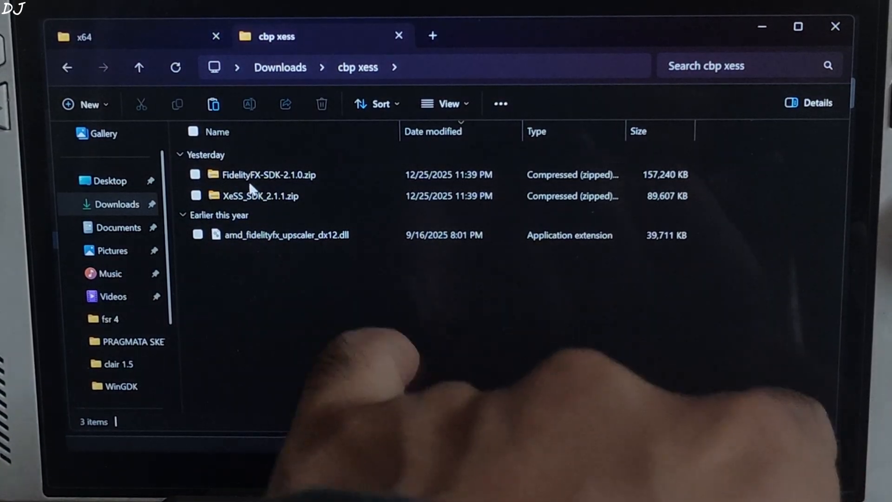
- Navigate FidelityFX-SDK-2.1.0.zip through Kits > FidelityFX into the signedbin folder
{"action": "double_click", "coordinate": [270, 174]}
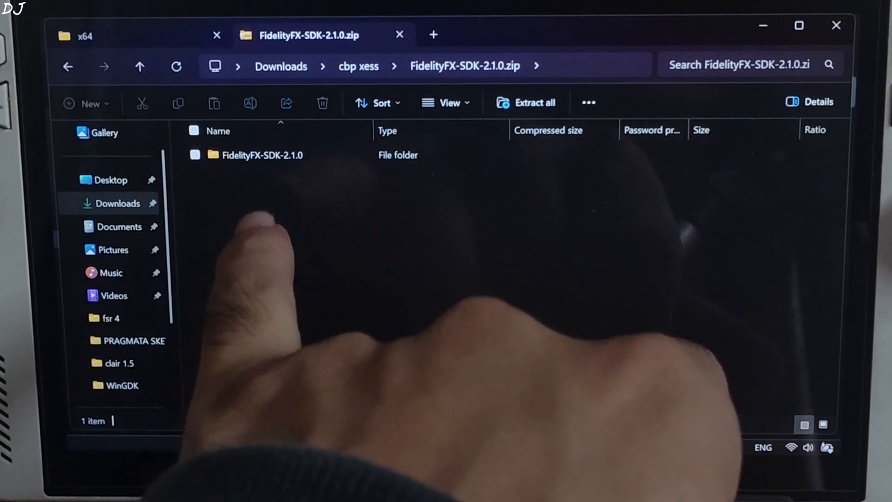
{"action": "left_click", "coordinate": [262, 156]}
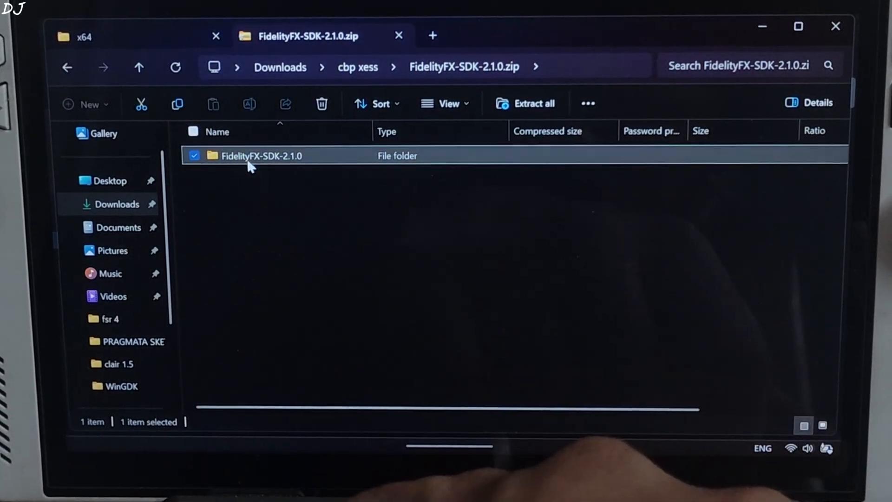
{"action": "double_click", "coordinate": [261, 155]}
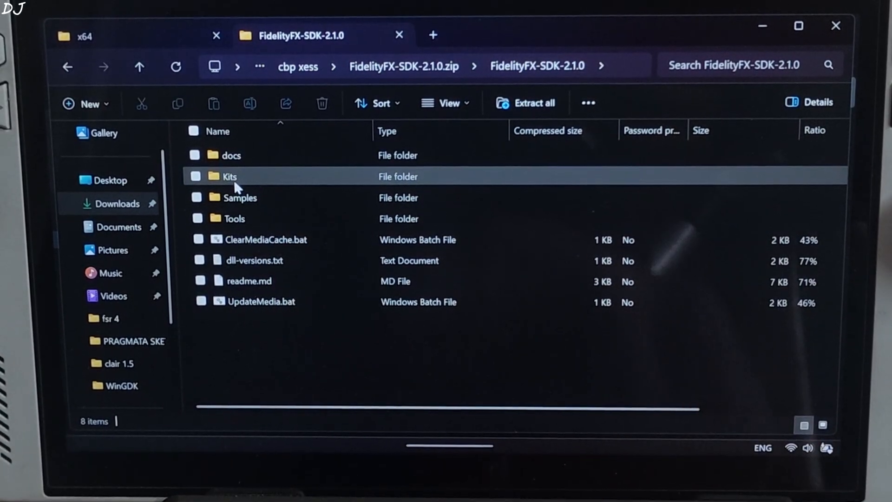
{"action": "double_click", "coordinate": [228, 176]}
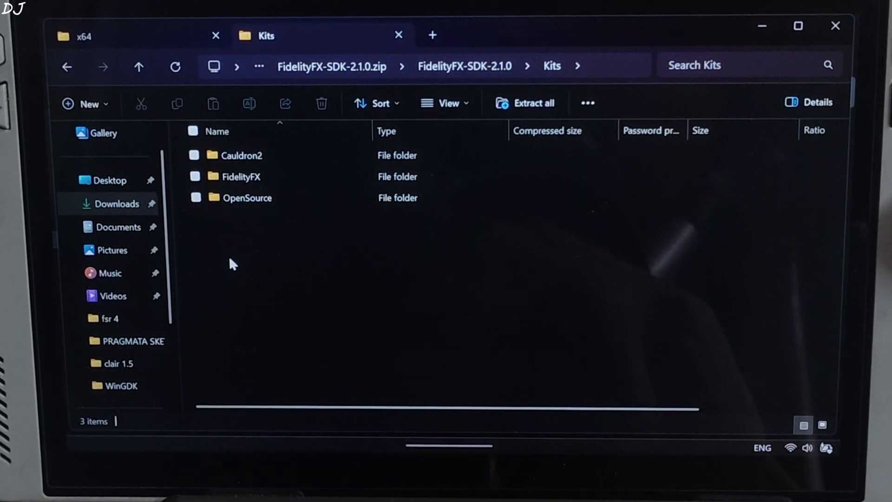
{"action": "left_click", "coordinate": [238, 177]}
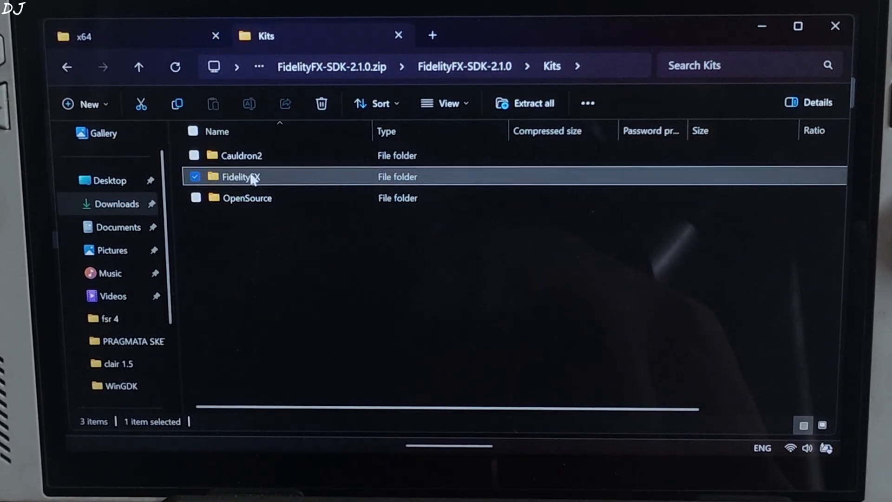
{"action": "double_click", "coordinate": [240, 176]}
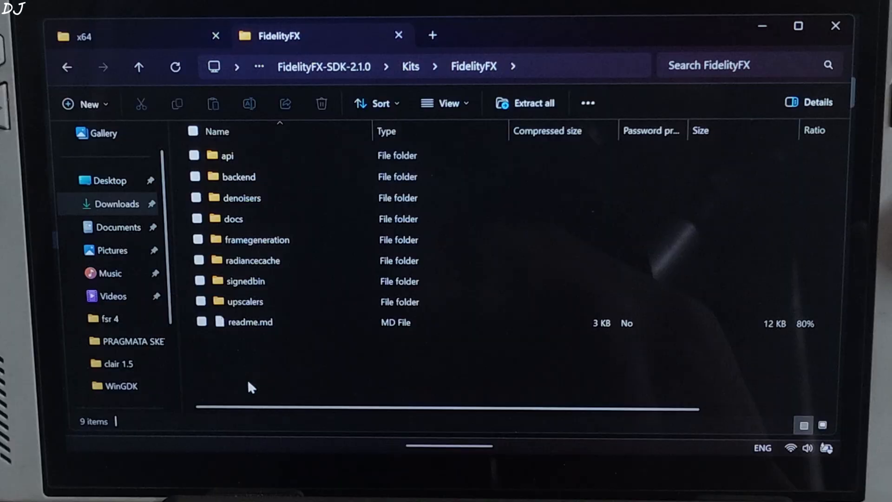
{"action": "double_click", "coordinate": [241, 280]}
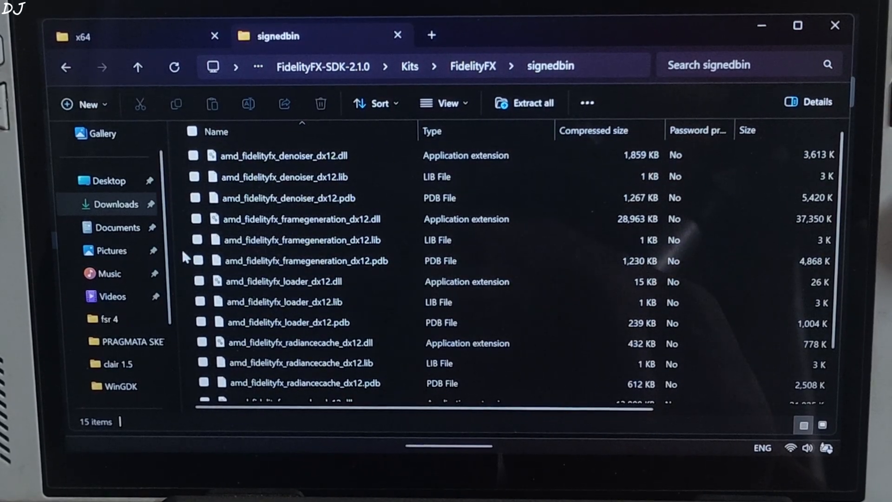
- Select and copy the amd_fidelityfx framegeneration, loader and upscaler DX12 DLLs
{"action": "left_click", "coordinate": [300, 218]}
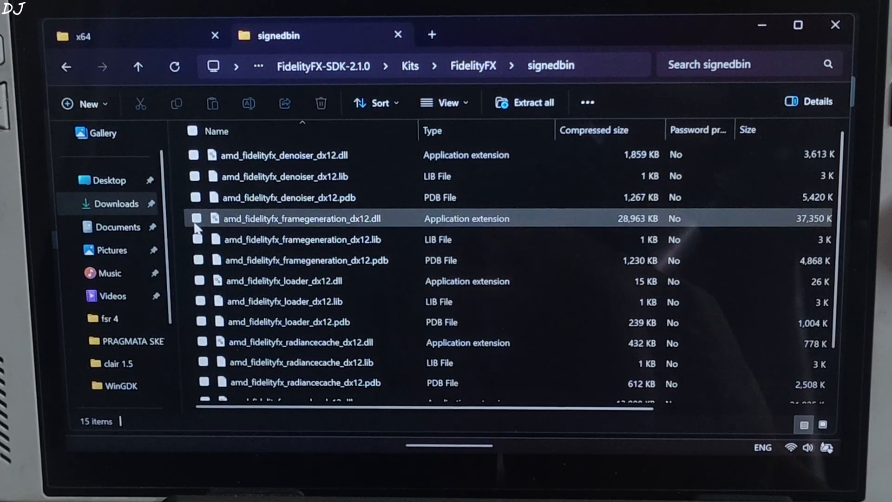
{"action": "left_click", "coordinate": [196, 218]}
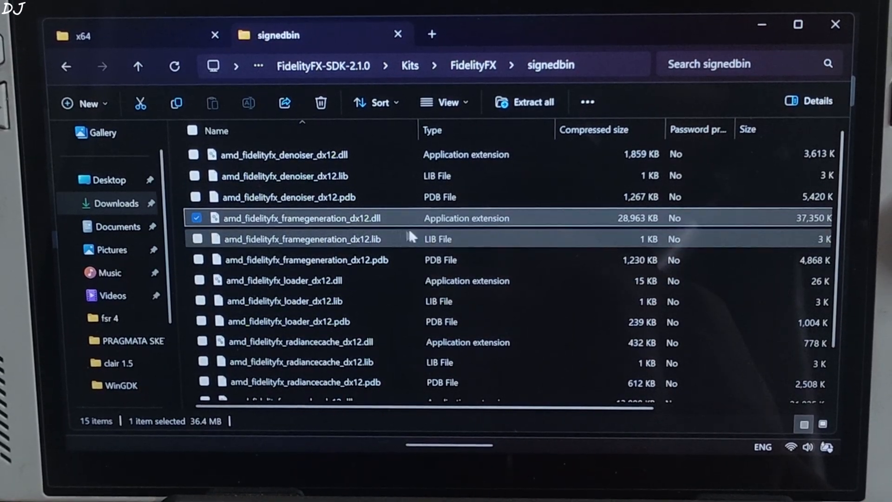
{"action": "left_click", "coordinate": [449, 102]}
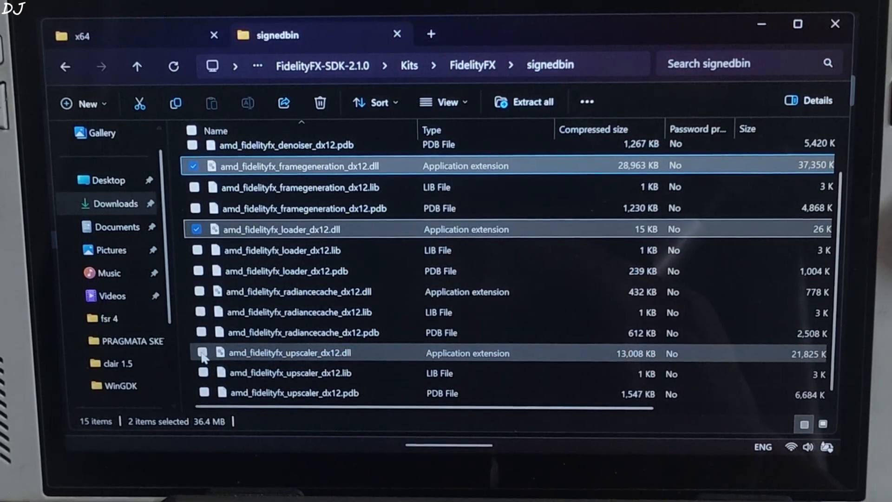
{"action": "left_click", "coordinate": [202, 353]}
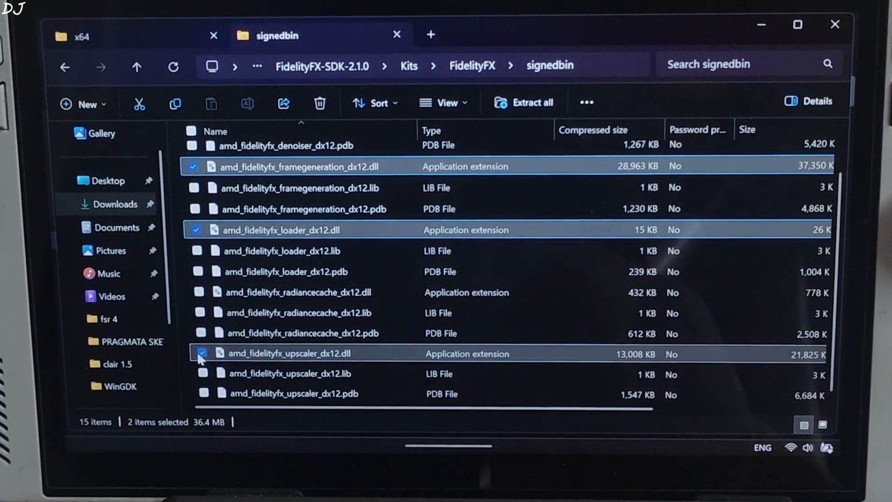
{"action": "right_click", "coordinate": [278, 353]}
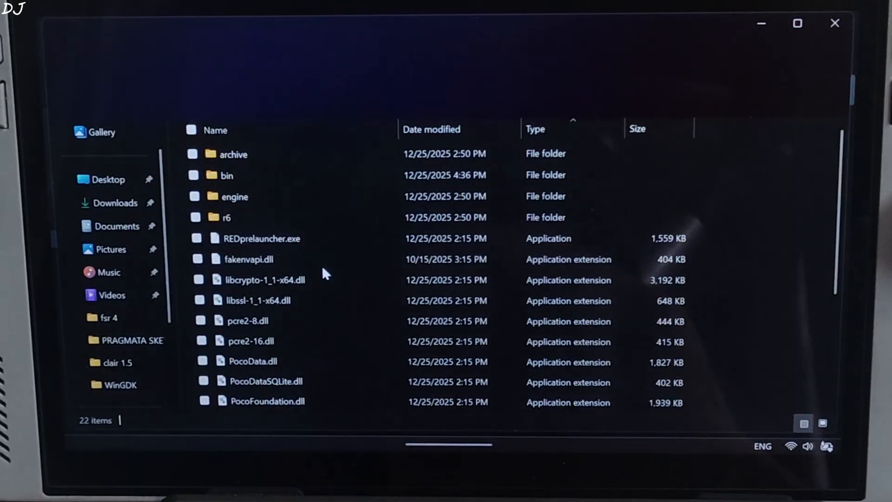
- In Cyberpunk 2077's bin\x64 with the DLLs pasted, delete the old amd_fidelityfx_dx12.dll
{"action": "double_click", "coordinate": [225, 174]}
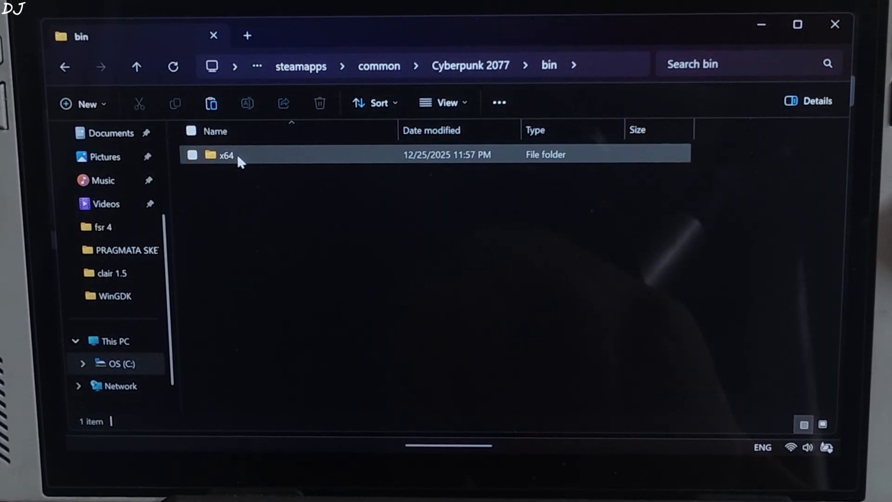
{"action": "double_click", "coordinate": [225, 156]}
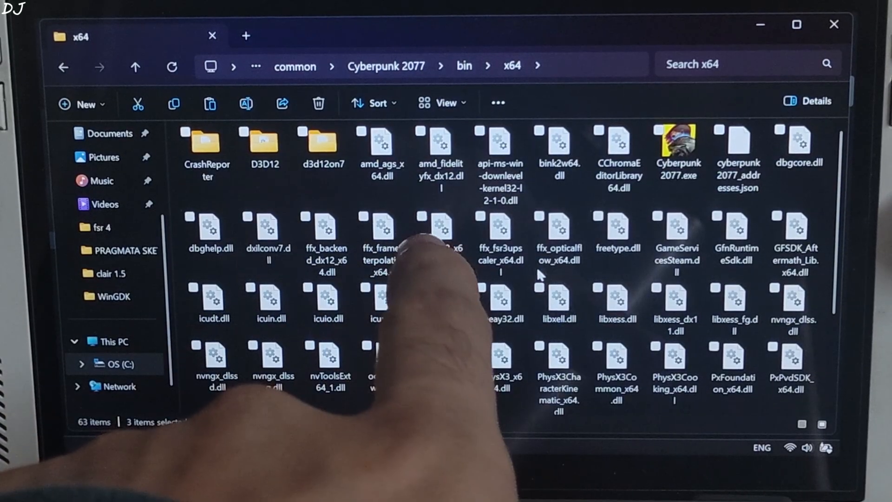
{"action": "mouse_move", "coordinate": [440, 142]}
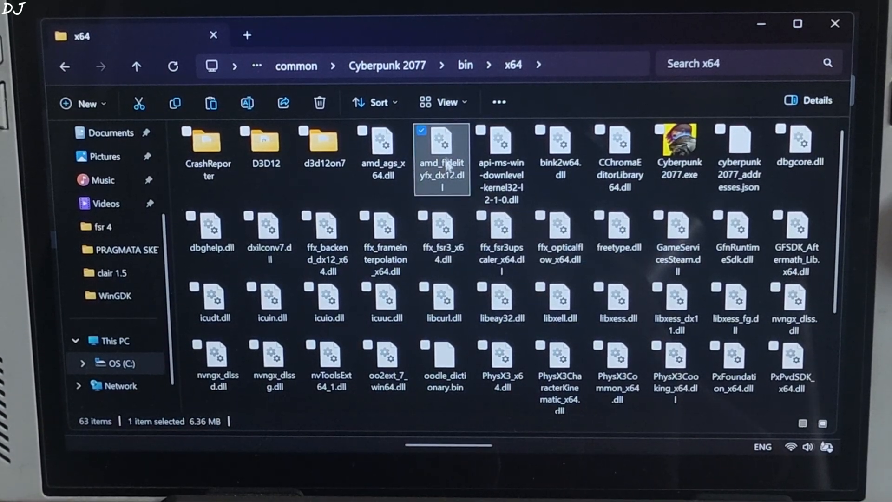
{"action": "right_click", "coordinate": [440, 153]}
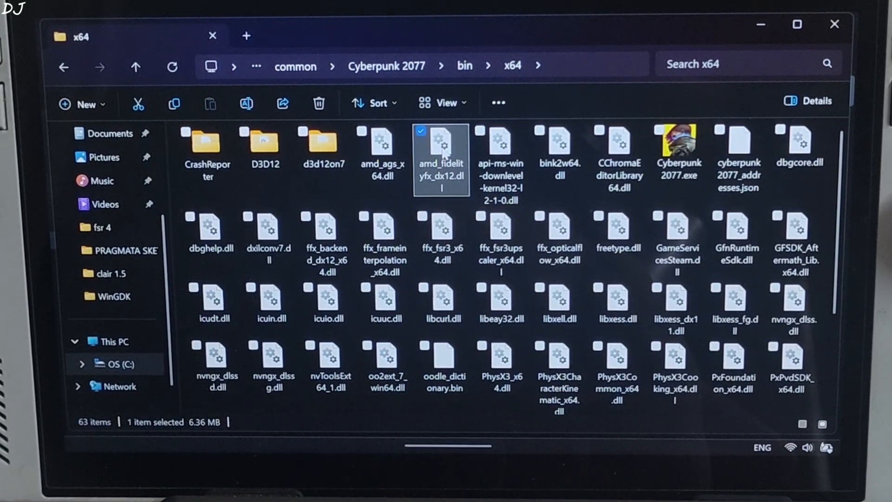
{"action": "right_click", "coordinate": [440, 158]}
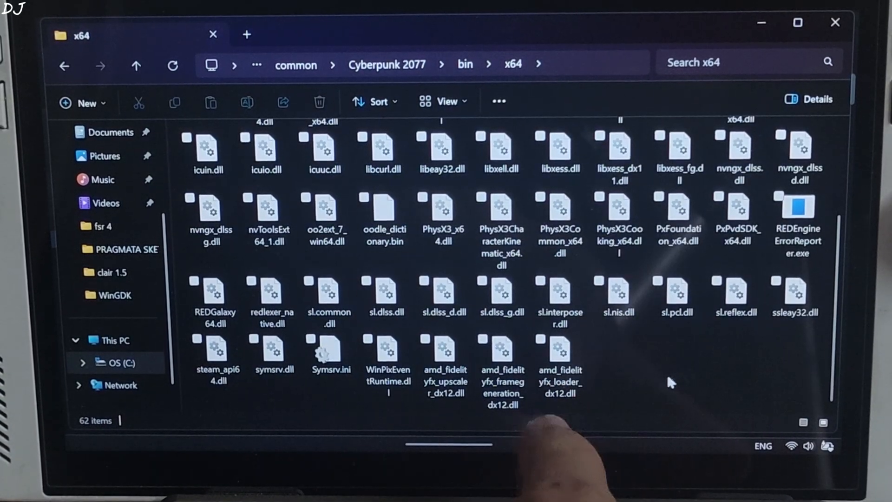
- Rename the loader DLL to amd_fidelityfx_dx12.dll and check the upscaler DLL
{"action": "left_click", "coordinate": [559, 359]}
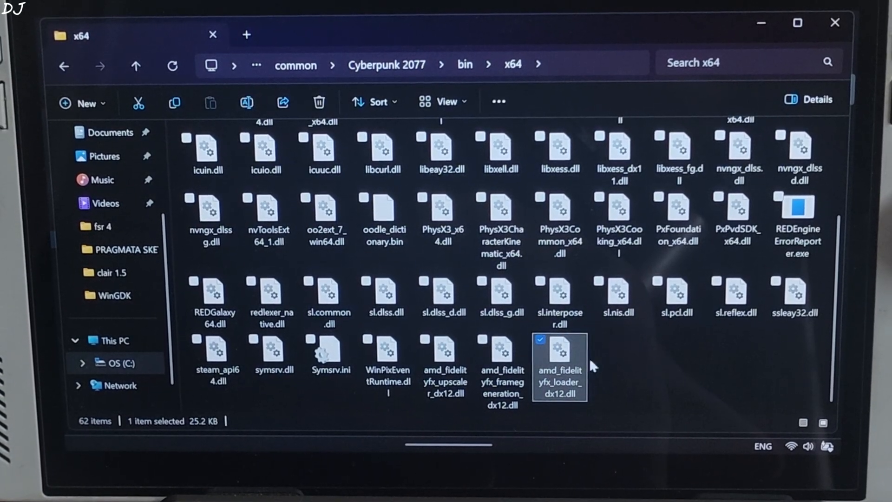
{"action": "right_click", "coordinate": [559, 367]}
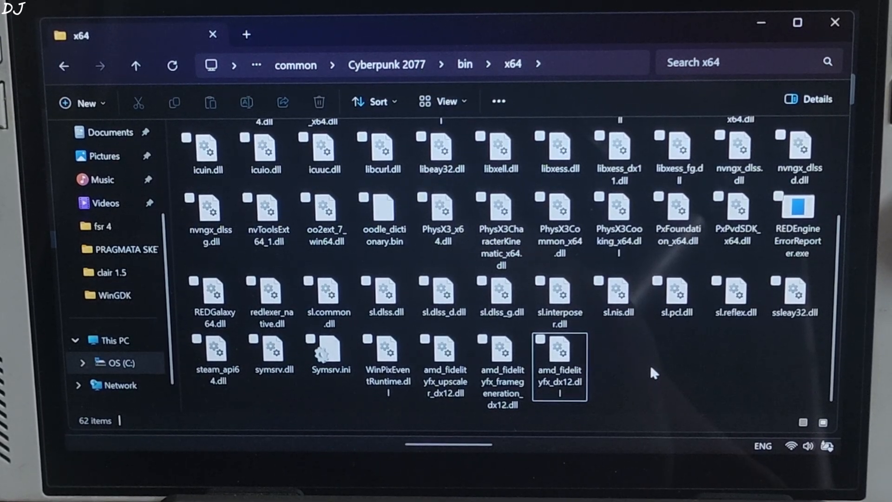
{"action": "left_click", "coordinate": [444, 353]}
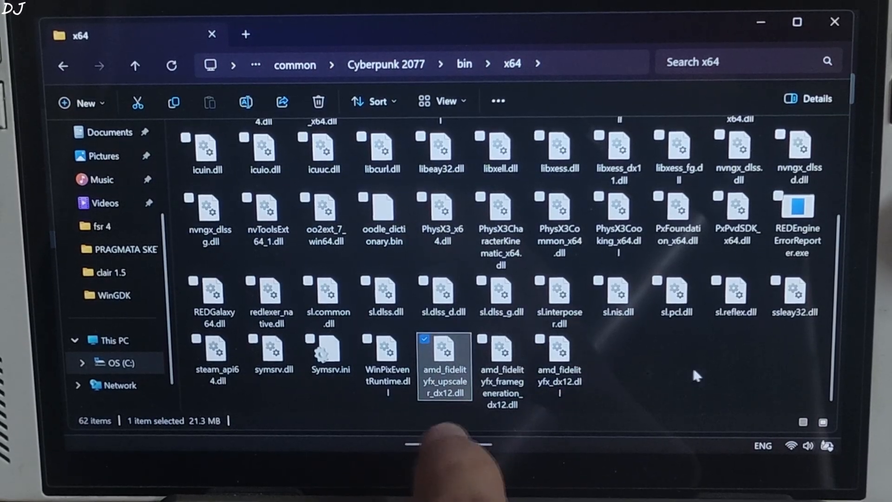
{"action": "mouse_move", "coordinate": [619, 384]}
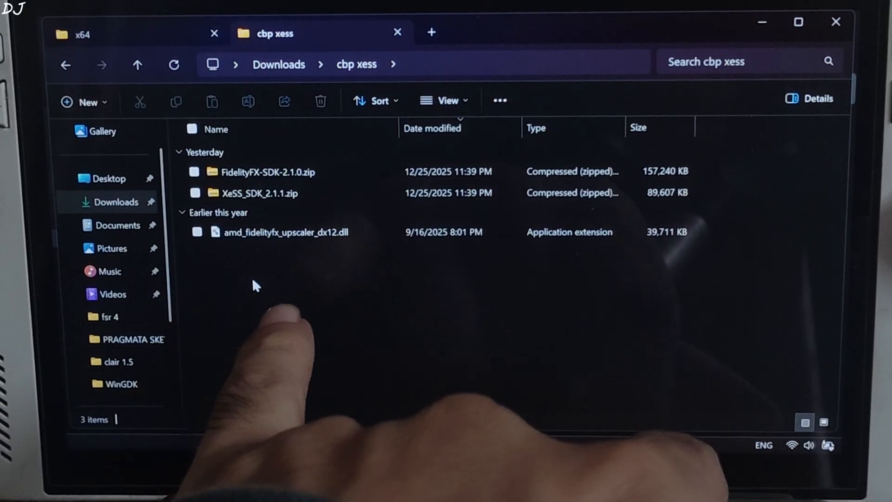
- Reopen the x64 folder under Cyberpunk 2077 > bin
{"action": "left_click", "coordinate": [282, 232]}
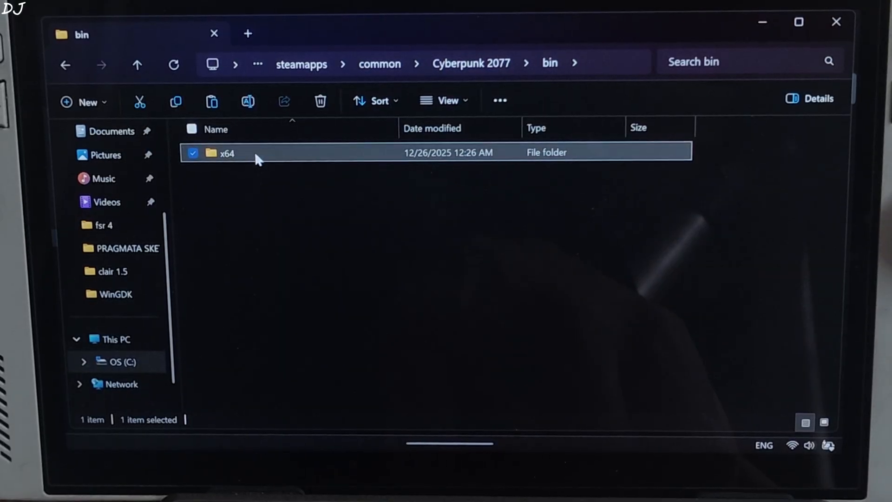
{"action": "double_click", "coordinate": [227, 152]}
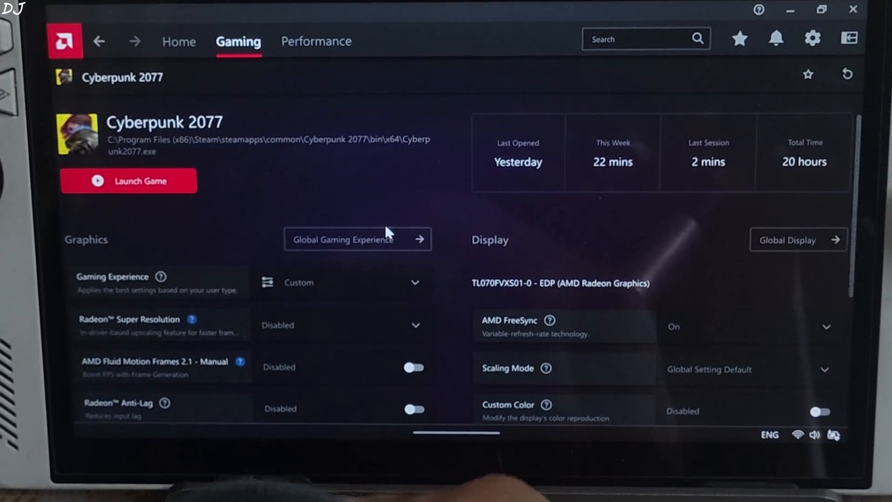
{"action": "scroll", "scroll_direction": "down", "scroll_amount": 3}
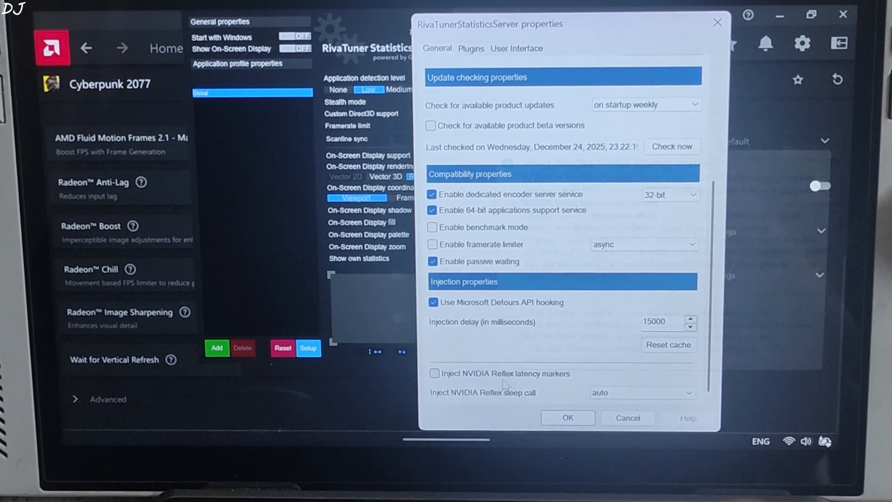
- Confirm the RTSS Properties General settings with OK
{"action": "left_click", "coordinate": [168, 424]}
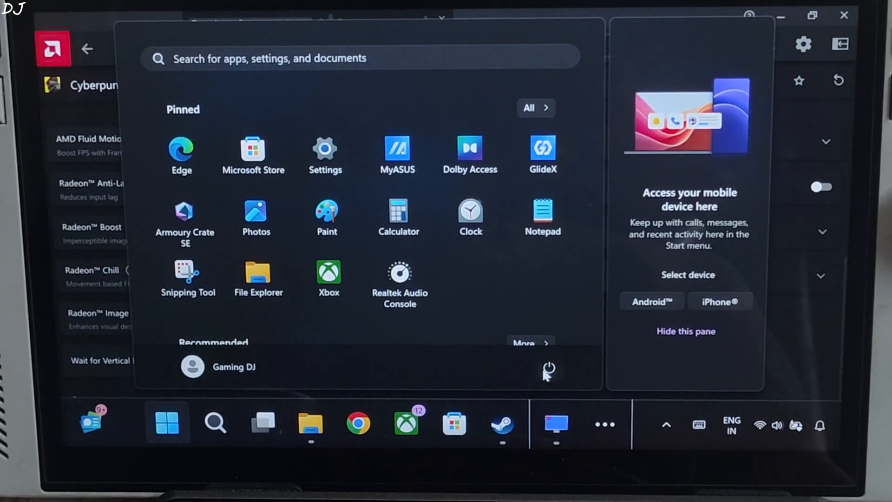
- From the Xbox full screen experience, show Cyberpunk 2077 in the Steam library
{"action": "left_click", "coordinate": [548, 367]}
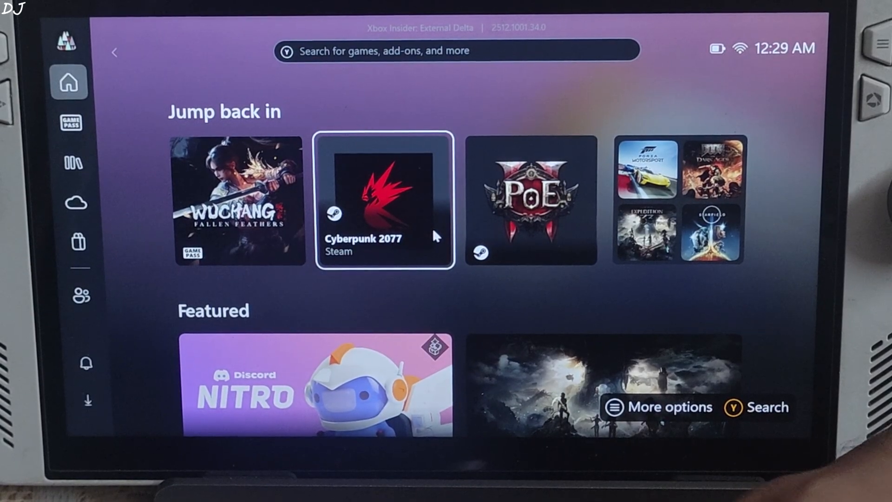
{"action": "left_click", "coordinate": [383, 198]}
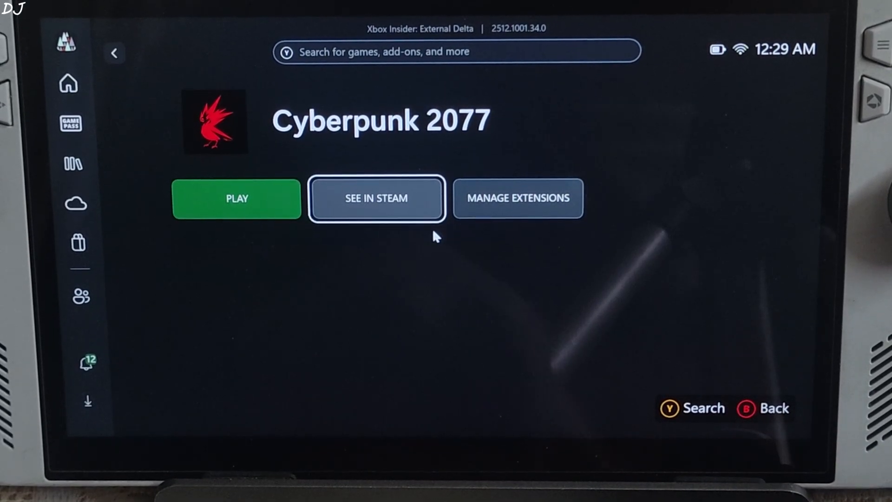
{"action": "left_click", "coordinate": [376, 197]}
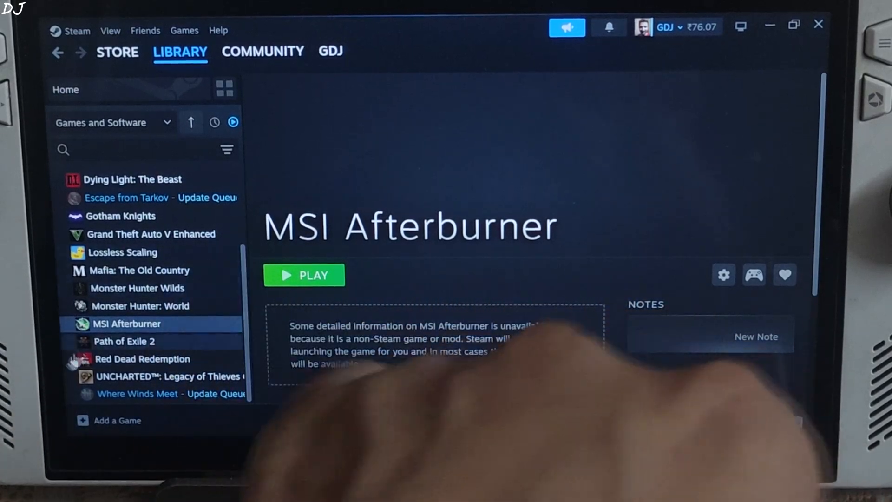
- Start MSI Afterburner, then select Cyberpunk 2077 in the Steam library to launch it
{"action": "left_click", "coordinate": [304, 274]}
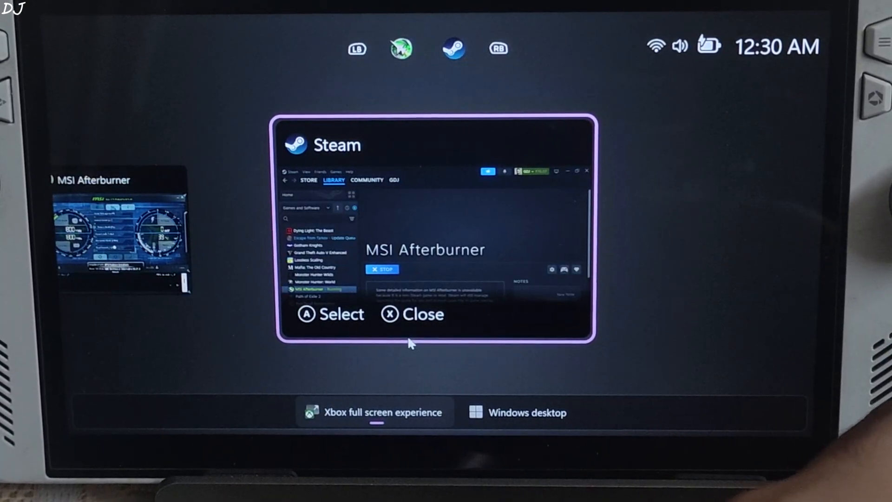
{"action": "left_click", "coordinate": [413, 314]}
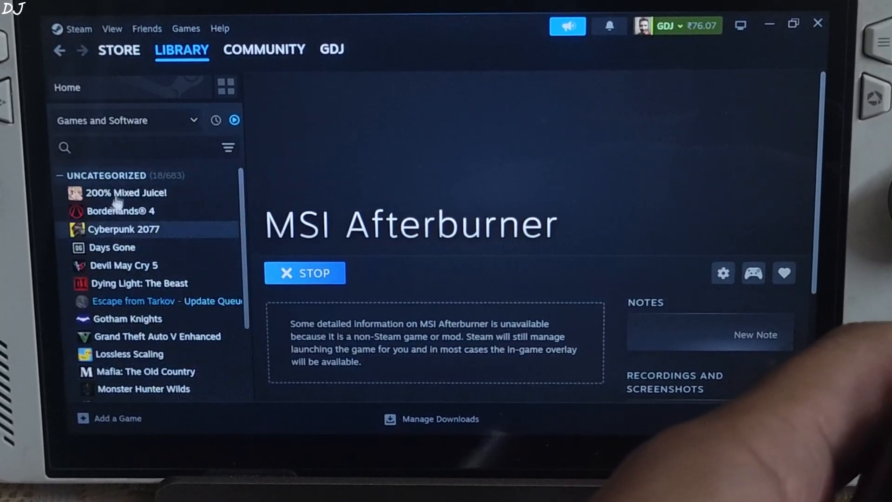
{"action": "left_click", "coordinate": [123, 228]}
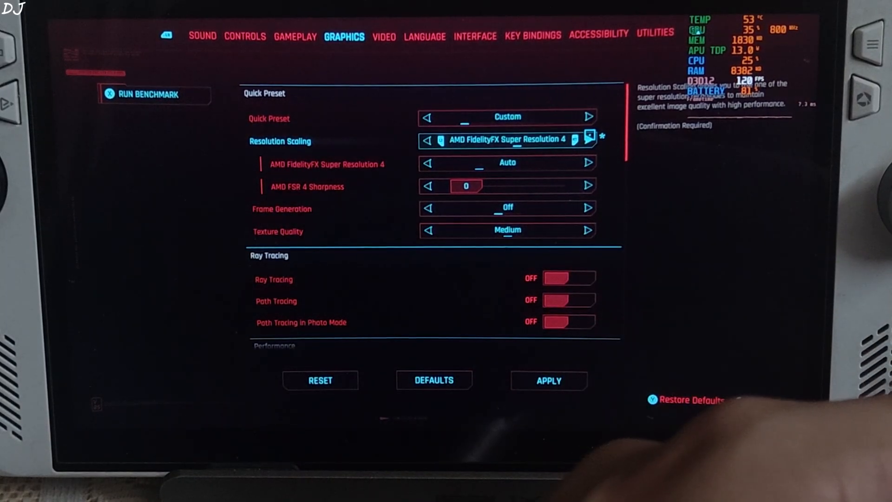
- Set FSR 4 quality to Balanced with 0.20 sharpness and apply the graphics settings
{"action": "left_click", "coordinate": [589, 162]}
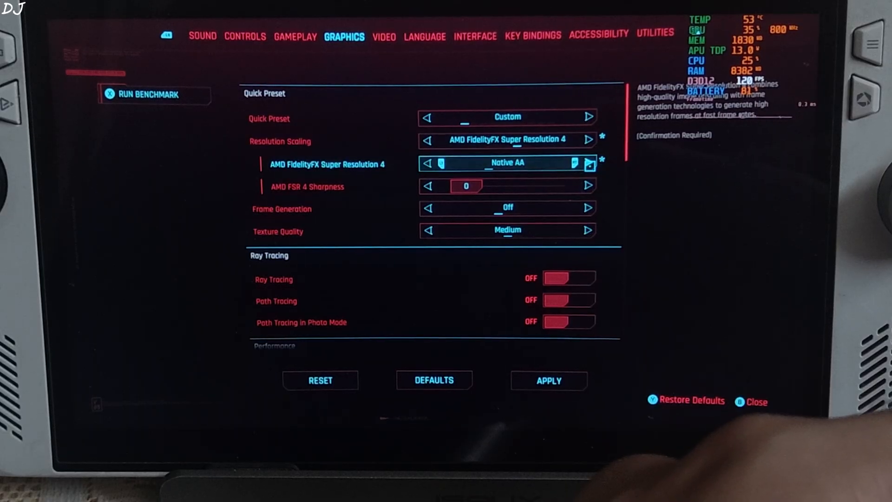
{"action": "left_click", "coordinate": [589, 164]}
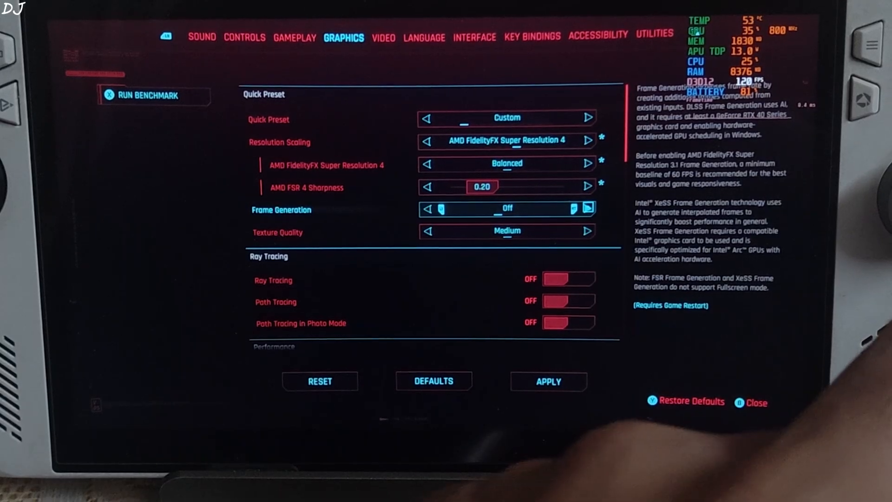
{"action": "scroll", "scroll_direction": "down", "scroll_amount": 3}
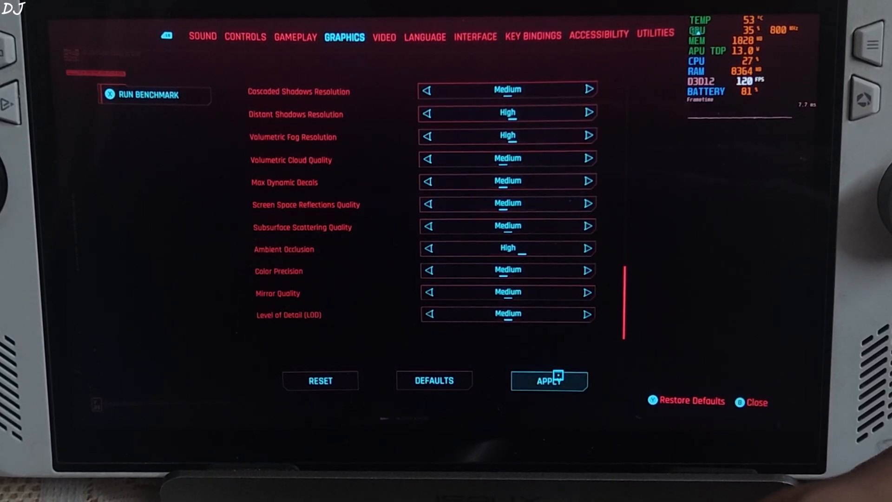
{"action": "left_click", "coordinate": [383, 36]}
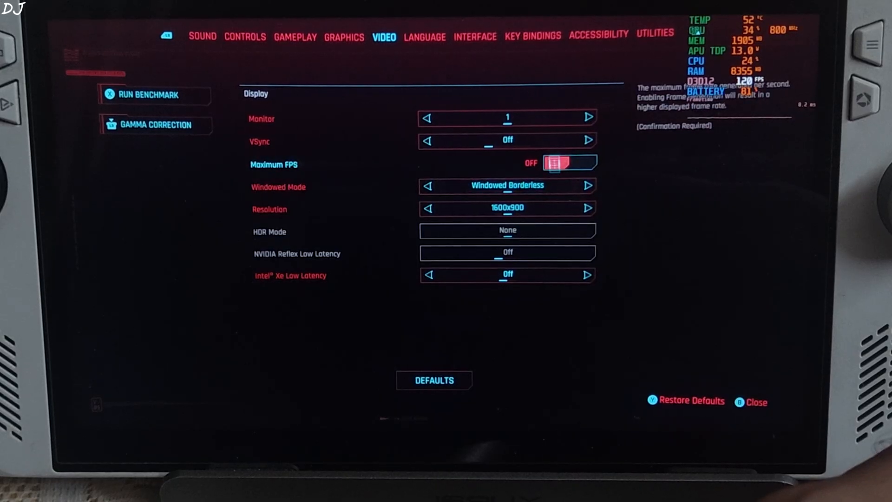
- Review the Video settings: Windowed Borderless at 1600x900 with VSync off
{"action": "key", "text": "down"}
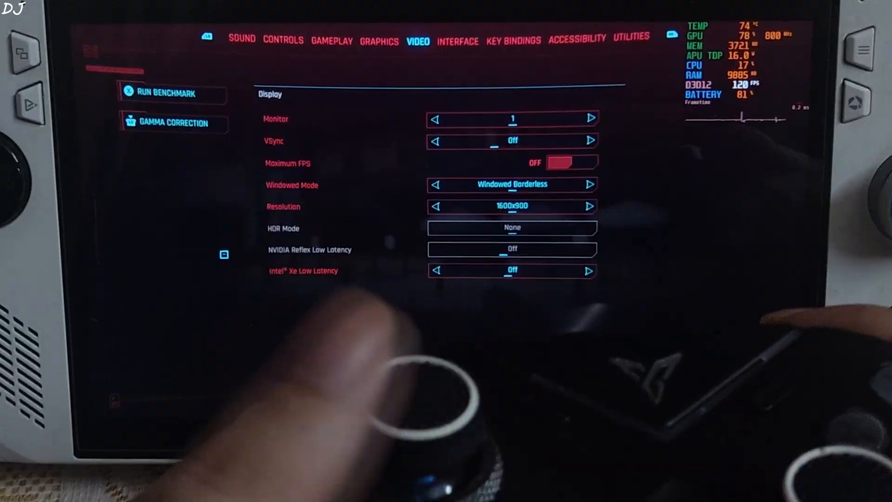
- Set Frame Generation to Intel XeSS and confirm the restart-required notice
{"action": "left_click", "coordinate": [379, 41]}
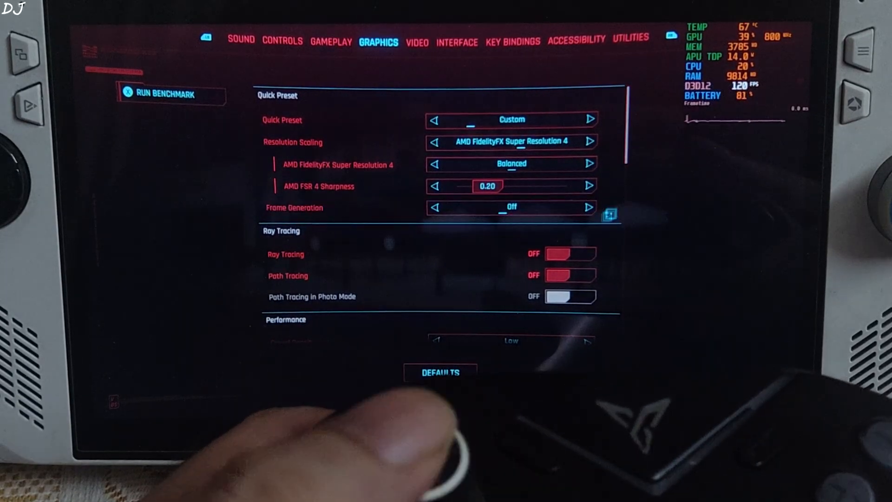
{"action": "left_click", "coordinate": [590, 208]}
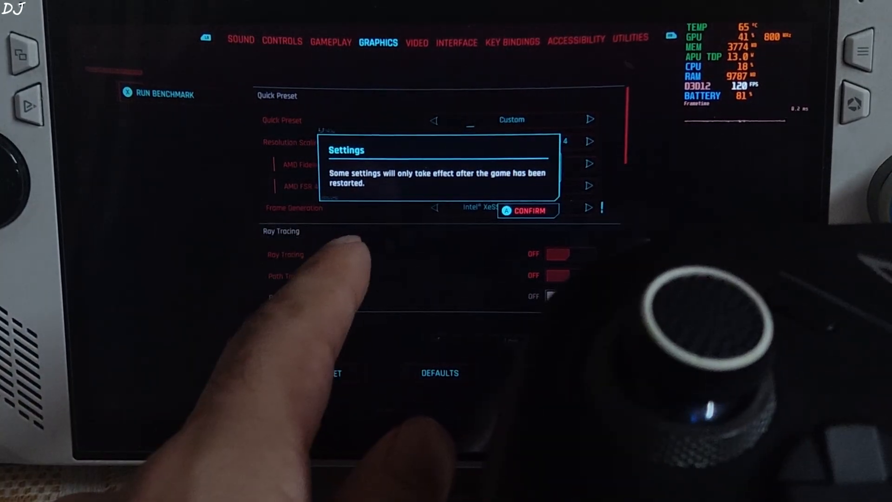
{"action": "left_click", "coordinate": [526, 211]}
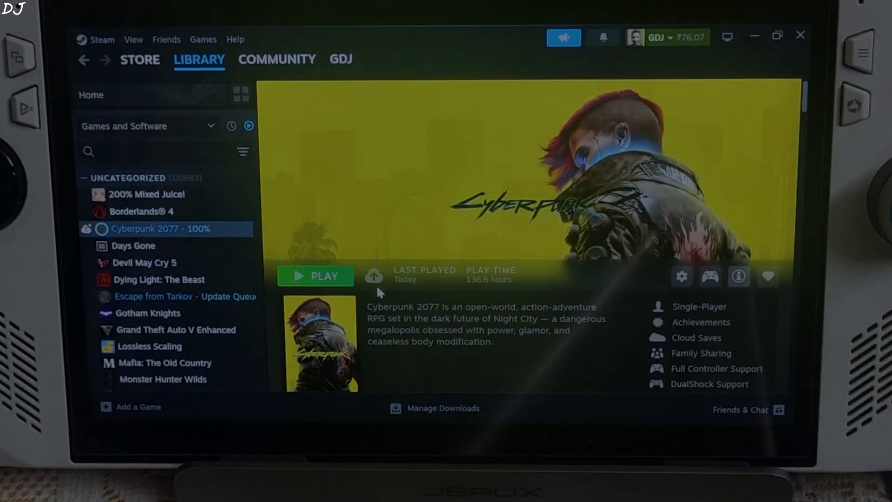
- Play Cyberpunk 2077 again from its Steam library page
{"action": "left_click", "coordinate": [316, 276]}
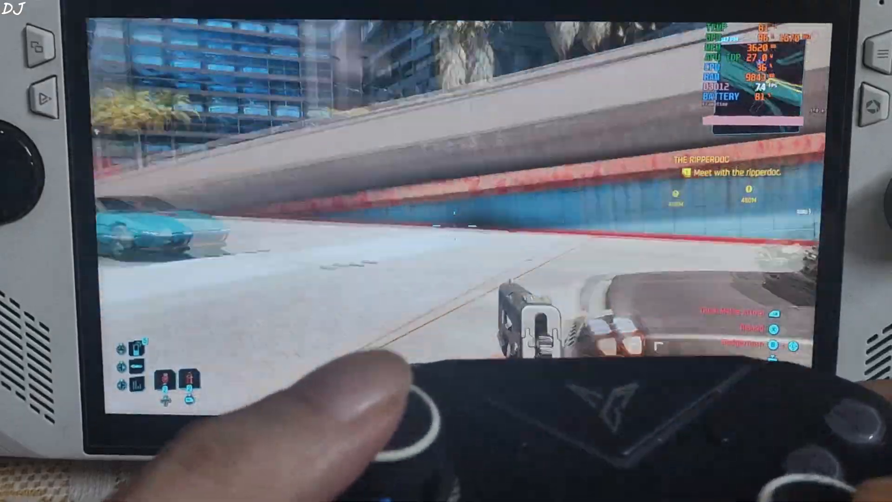